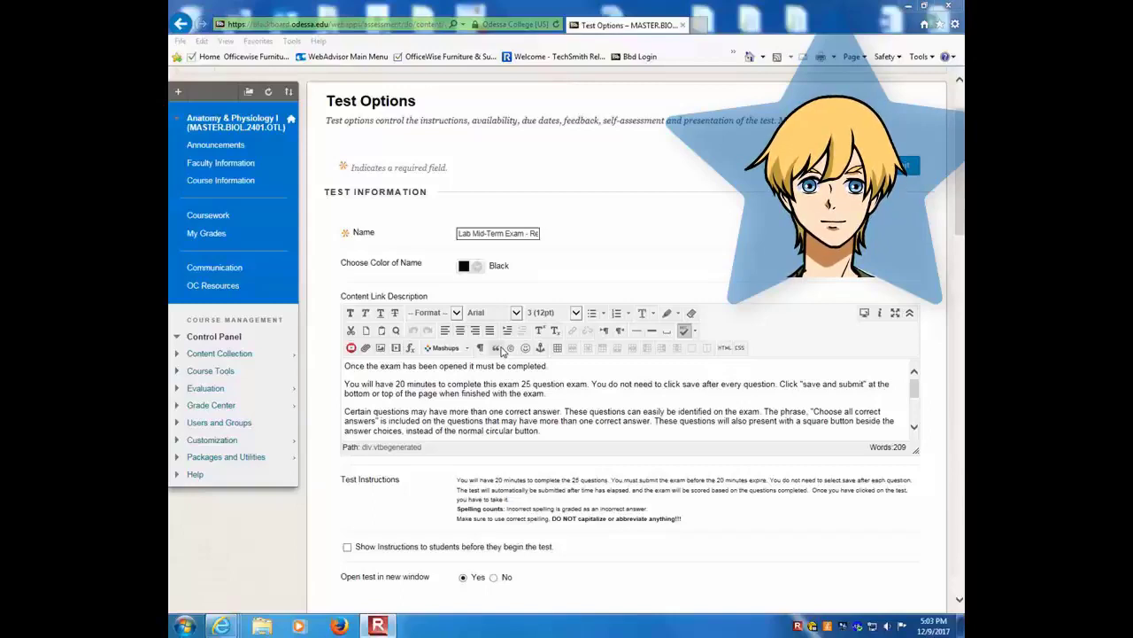
pyautogui.moveTo(276, 401)
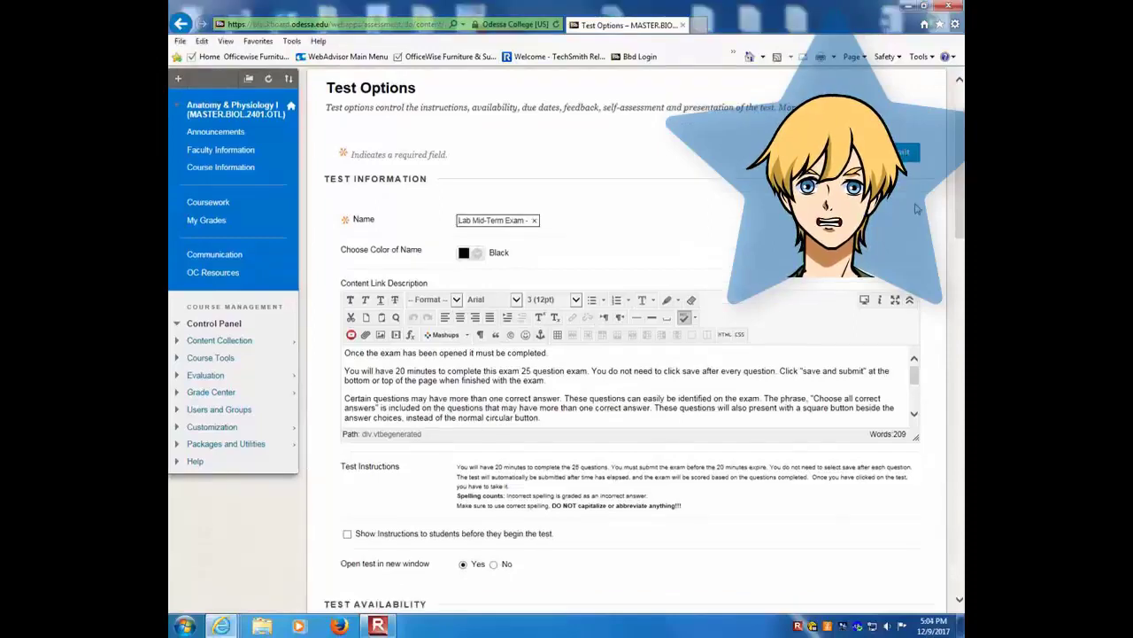
# Add teststudent_crabtree to the Lab Mid-Term Exam's availability exceptions via Add User or Group.
pyautogui.scroll(-3)
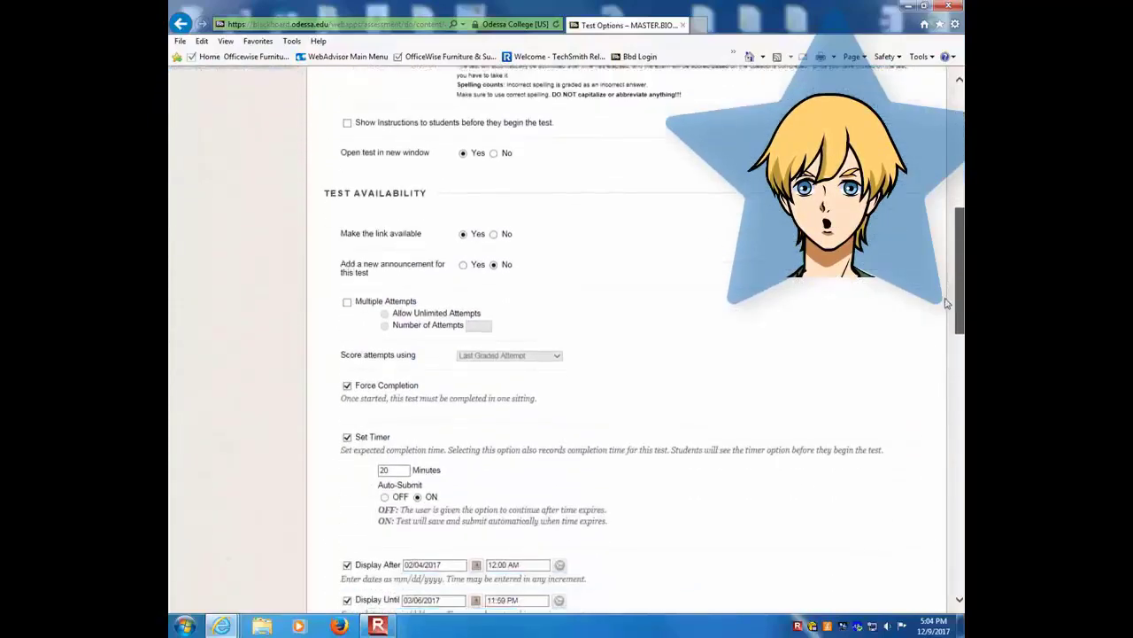
pyautogui.scroll(-3)
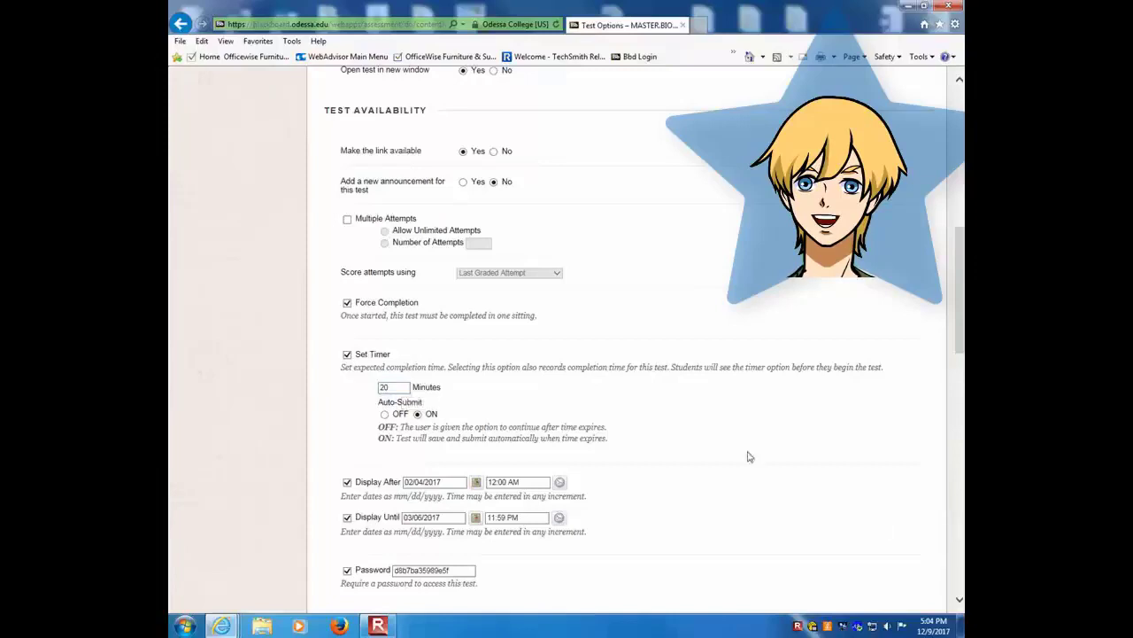
pyautogui.moveTo(333, 495)
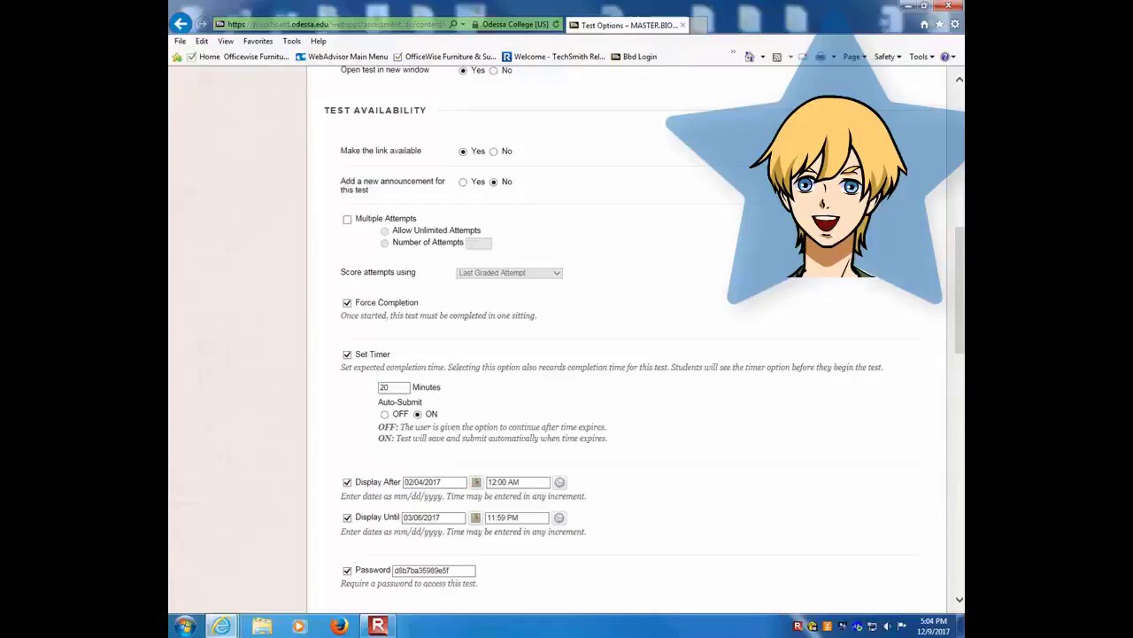
pyautogui.scroll(-3)
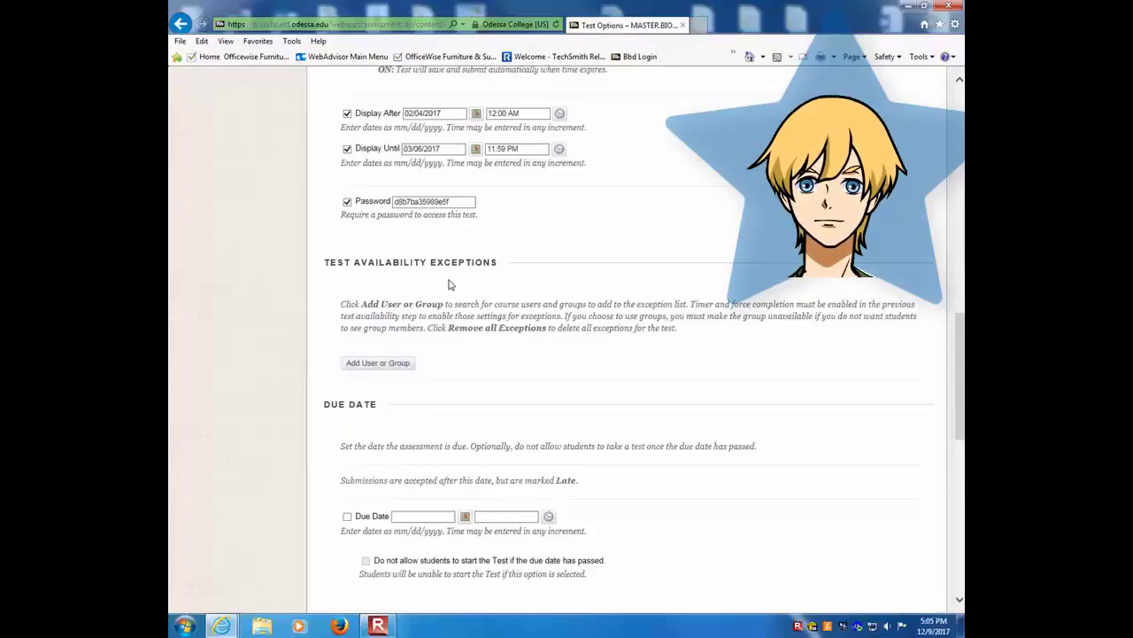
pyautogui.moveTo(445, 290)
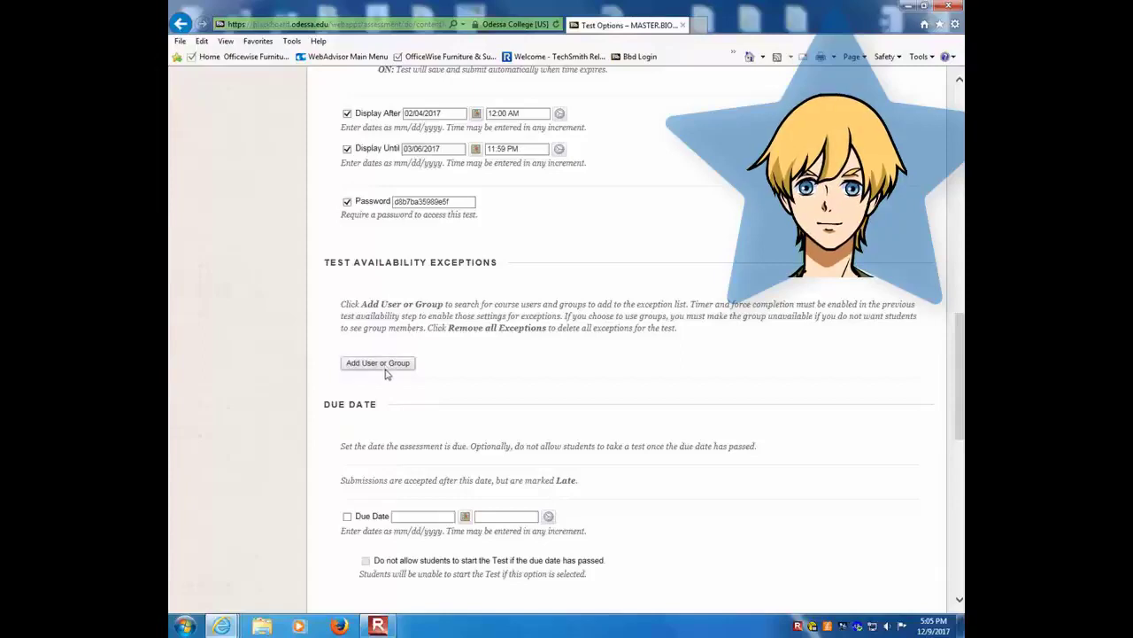
pyautogui.click(378, 363)
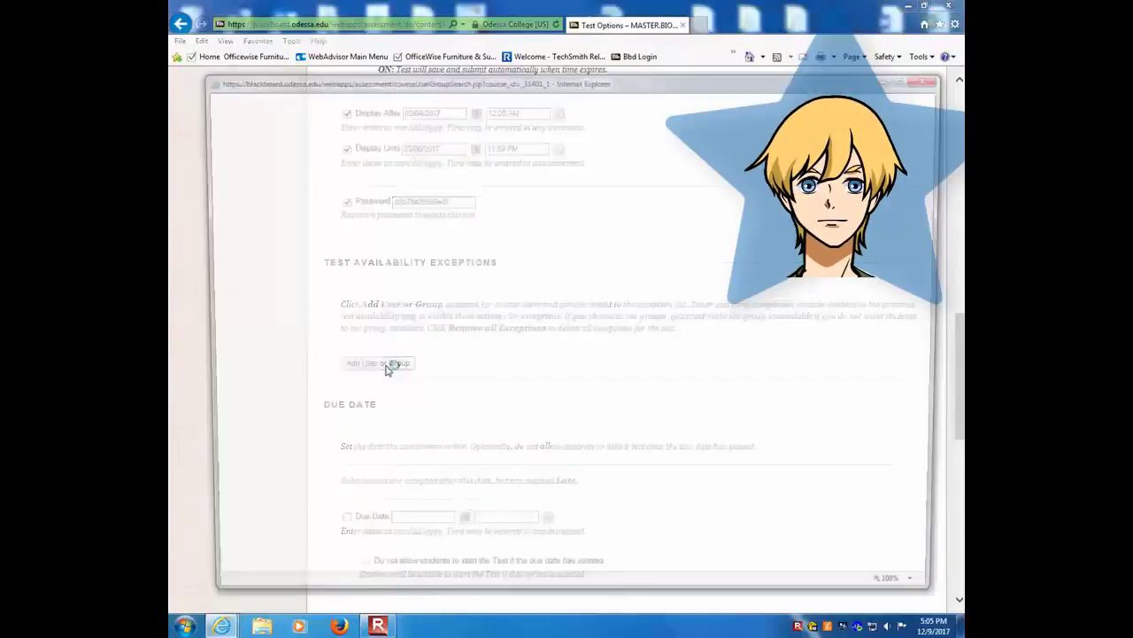
pyautogui.click(379, 363)
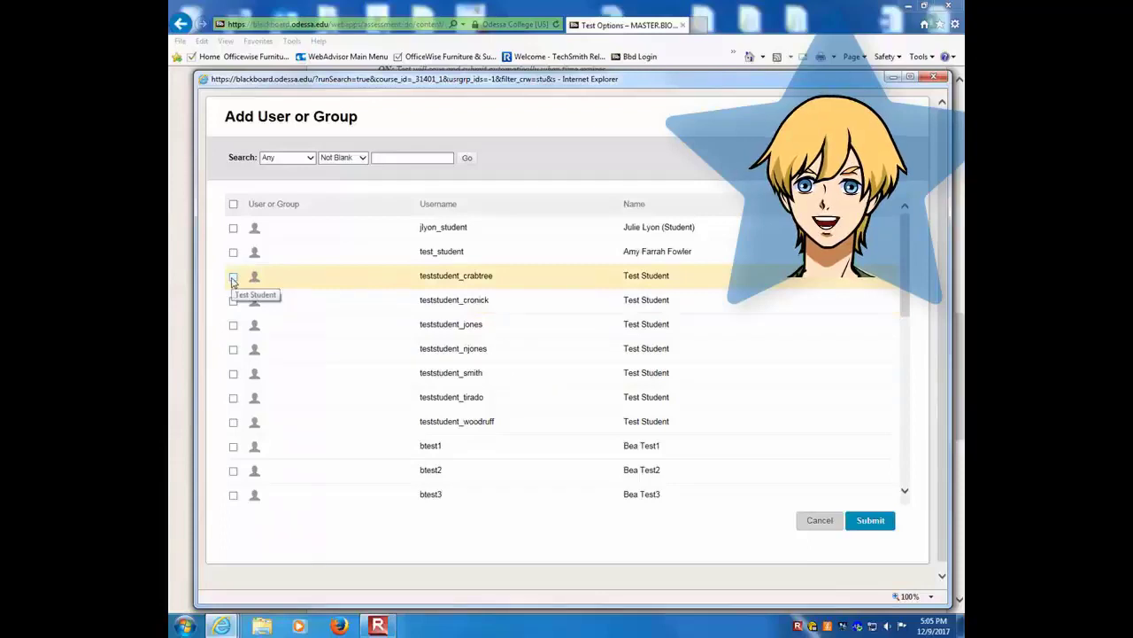
pyautogui.click(233, 276)
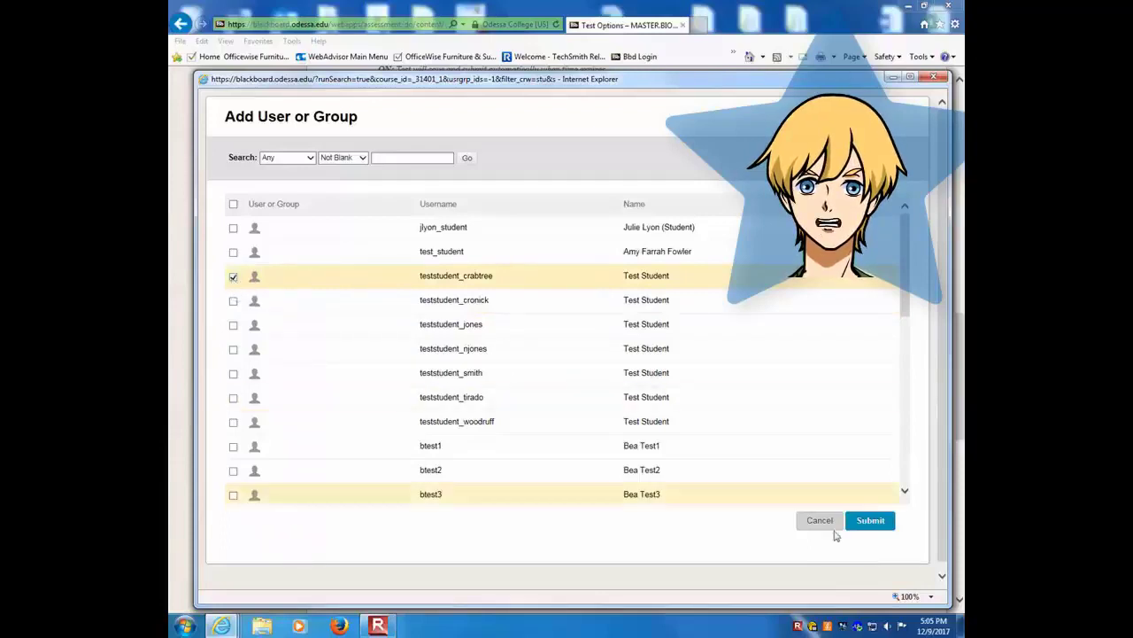
pyautogui.click(869, 520)
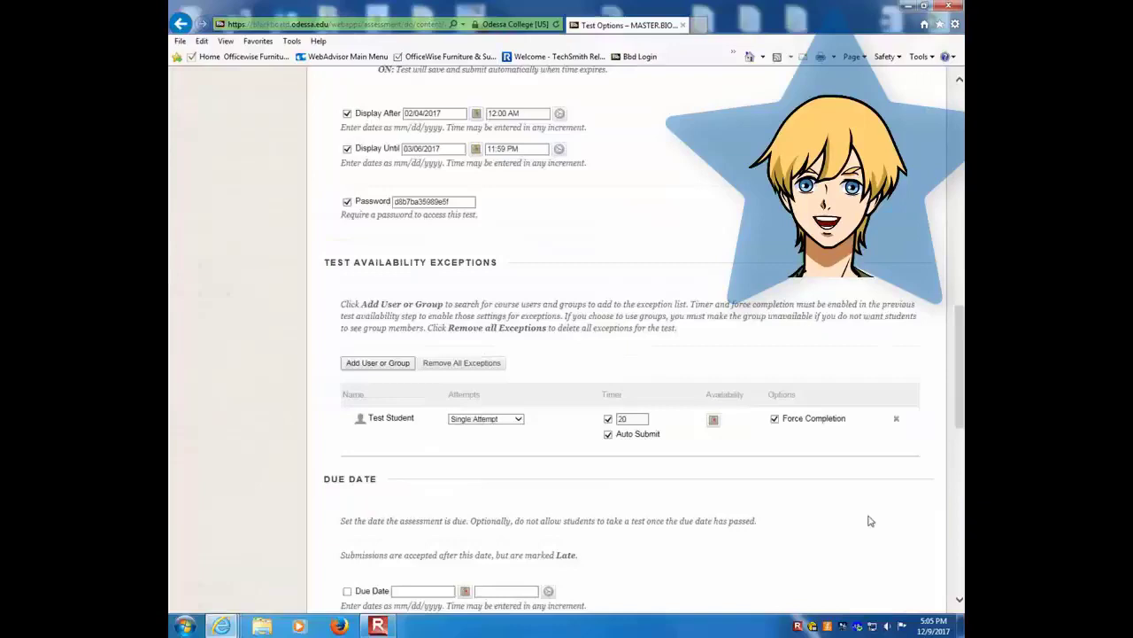
pyautogui.moveTo(570, 480)
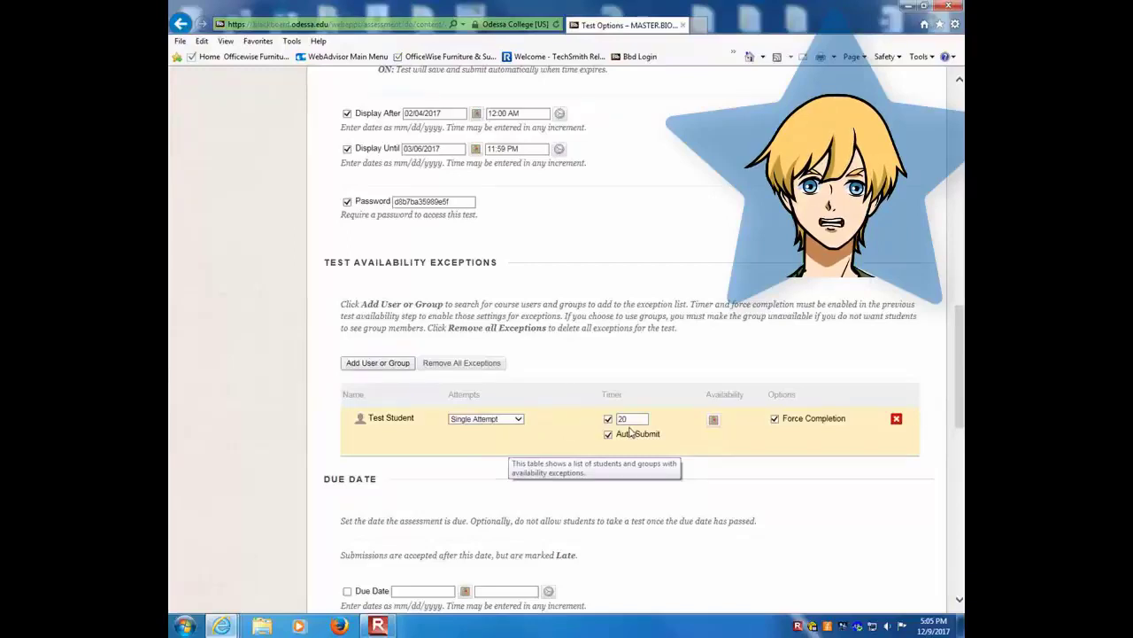
# Change the test student's exception timer from 20 to 40 minutes.
pyautogui.click(632, 418)
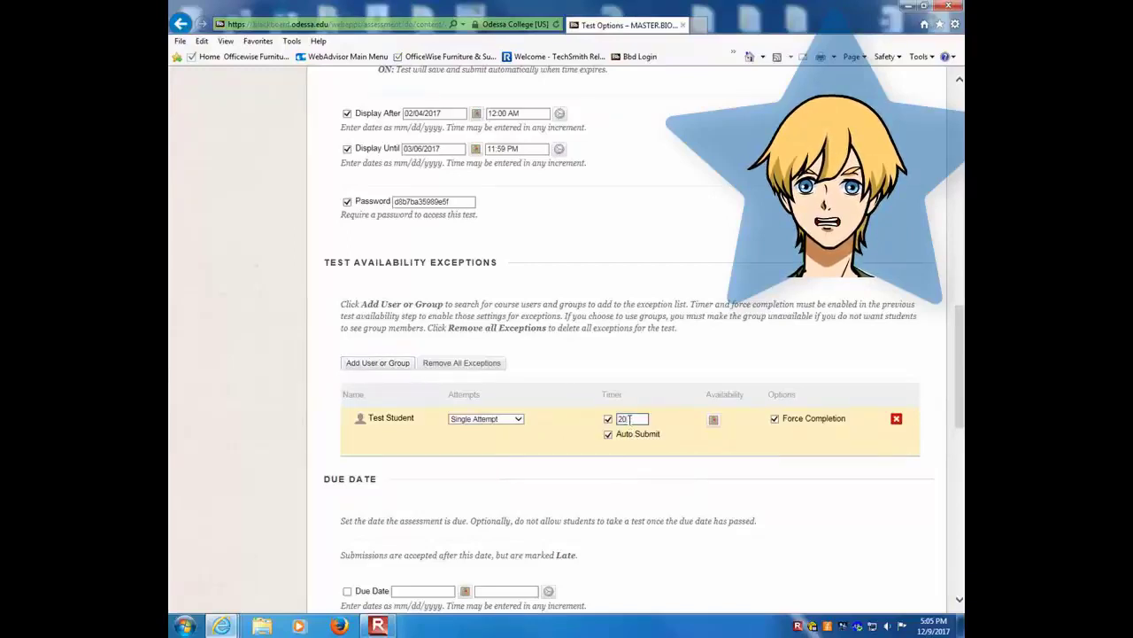
pyautogui.click(629, 418)
pyautogui.write('40')
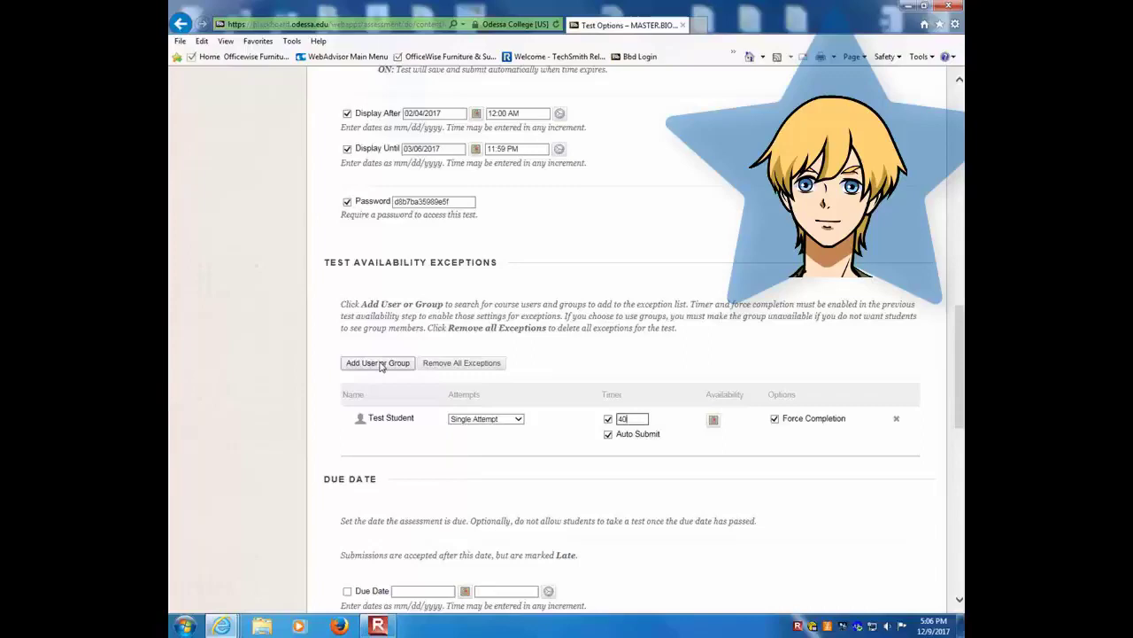
pyautogui.click(377, 363)
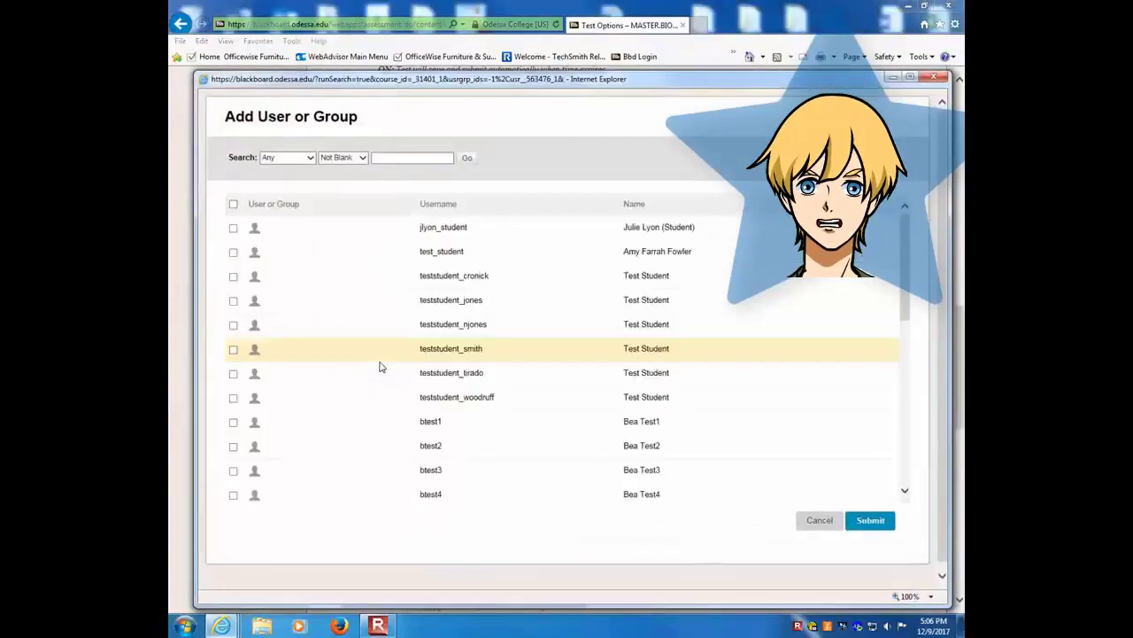
pyautogui.moveTo(375, 363)
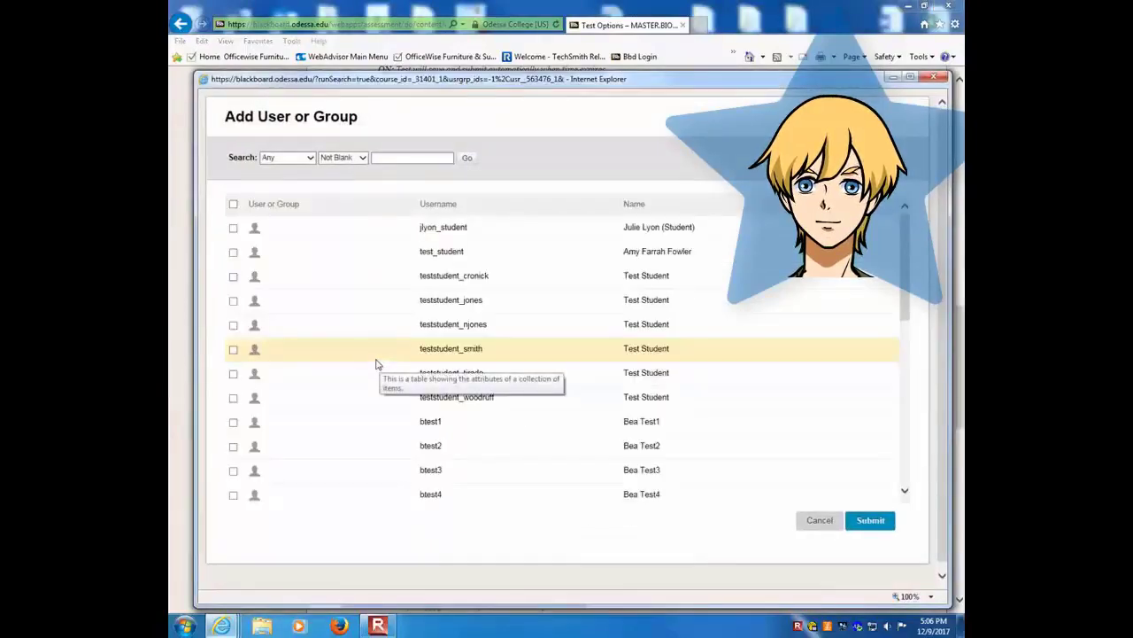
pyautogui.moveTo(234, 251)
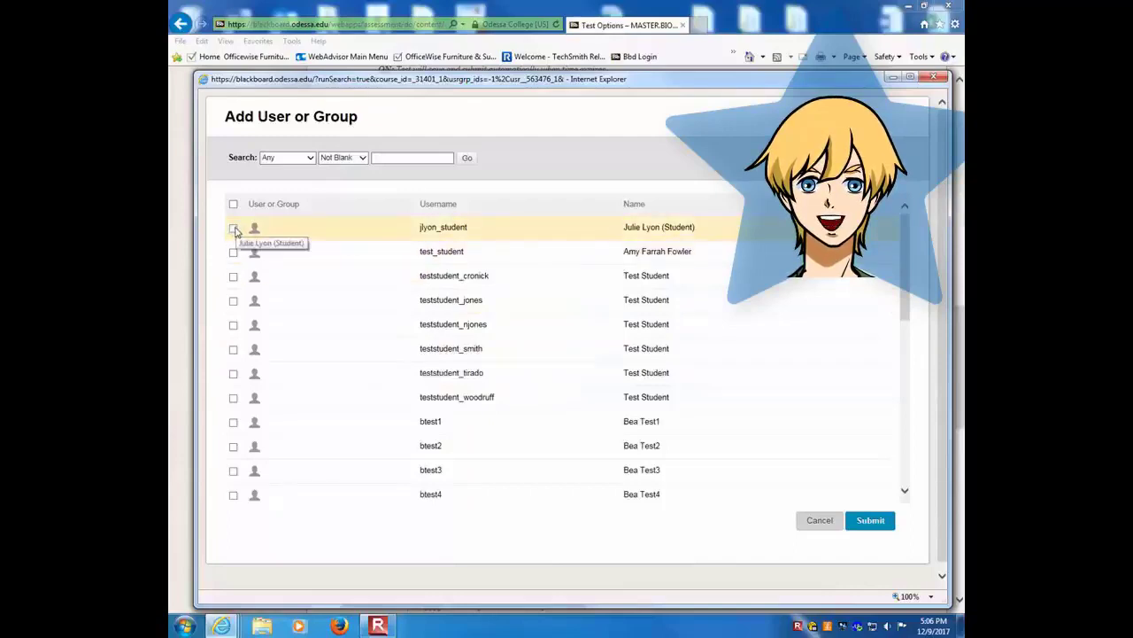
pyautogui.click(234, 227)
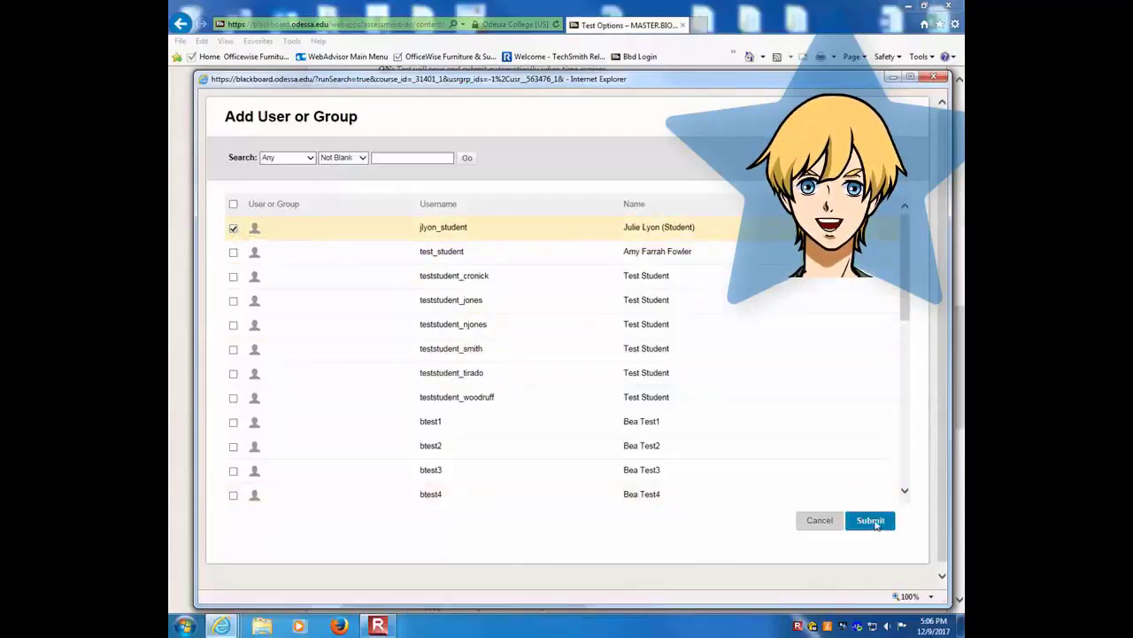
pyautogui.click(870, 520)
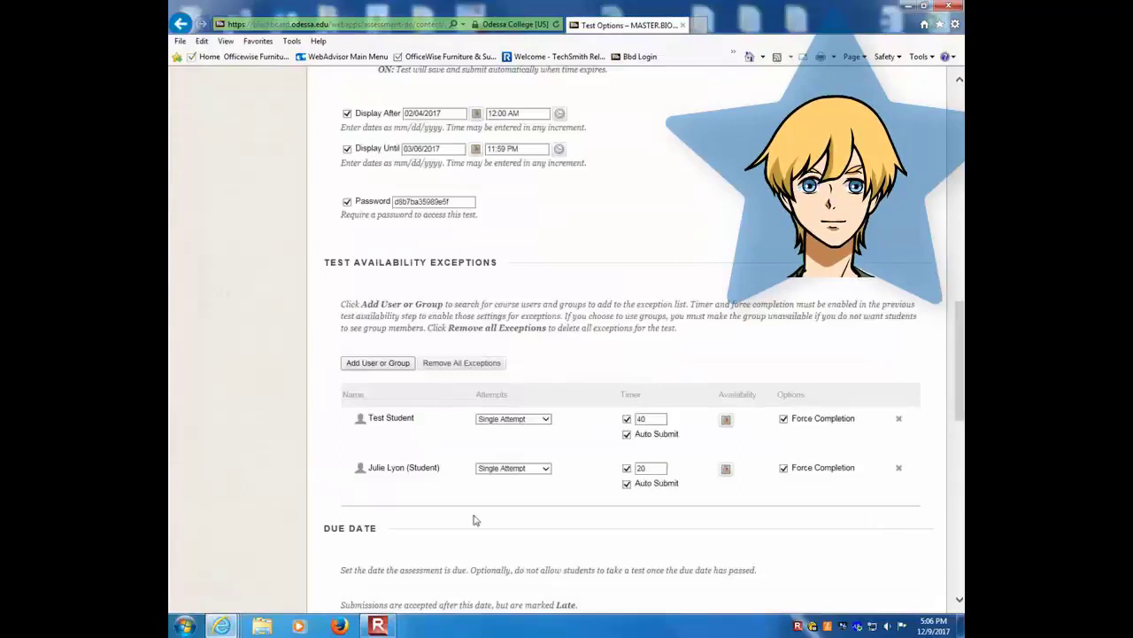
pyautogui.moveTo(567, 496)
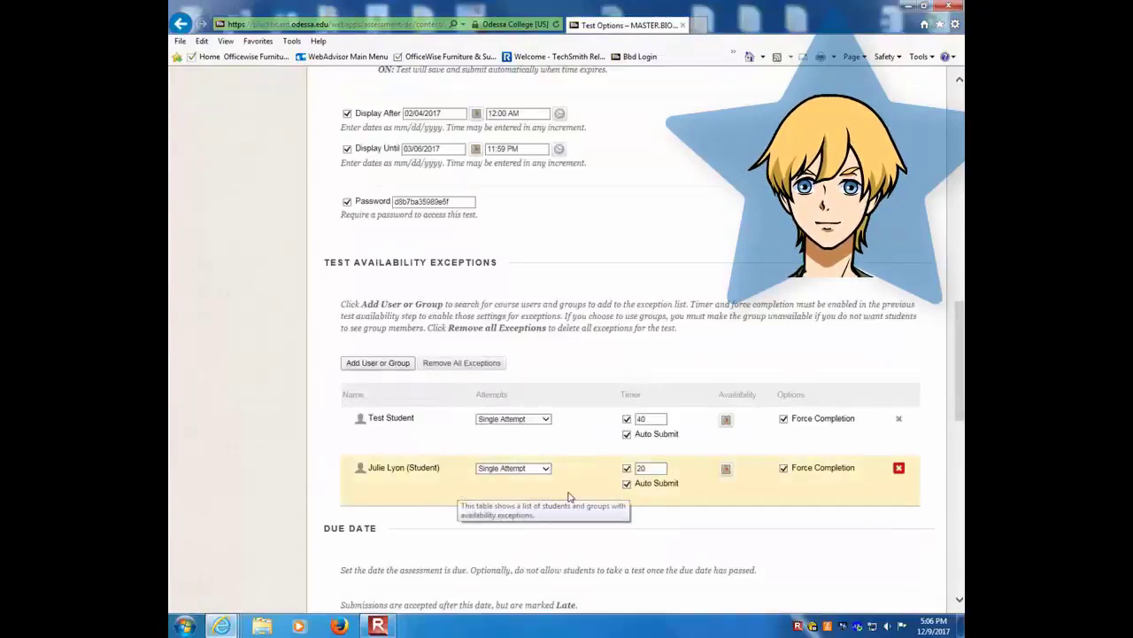
pyautogui.moveTo(669, 510)
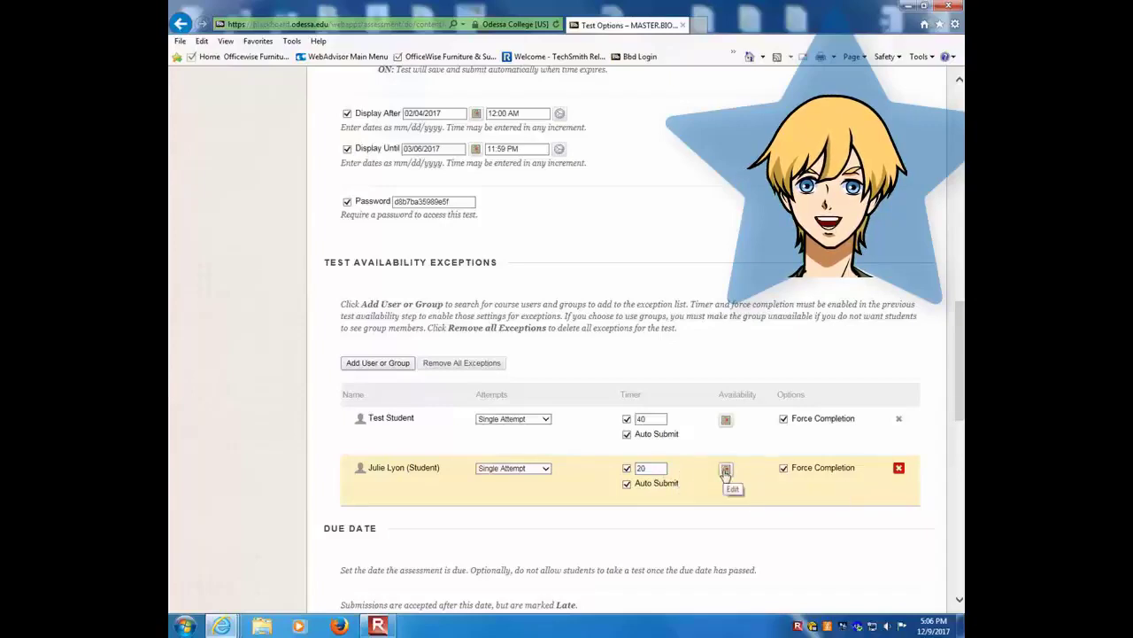
pyautogui.click(726, 468)
pyautogui.write('12/11/2017')
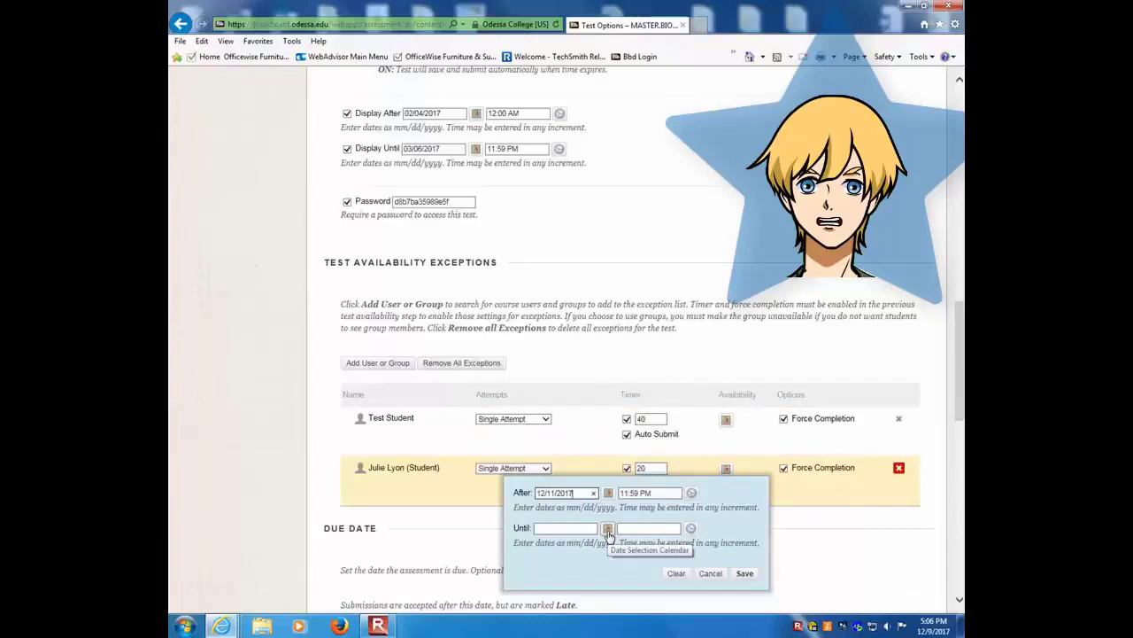
pyautogui.click(610, 527)
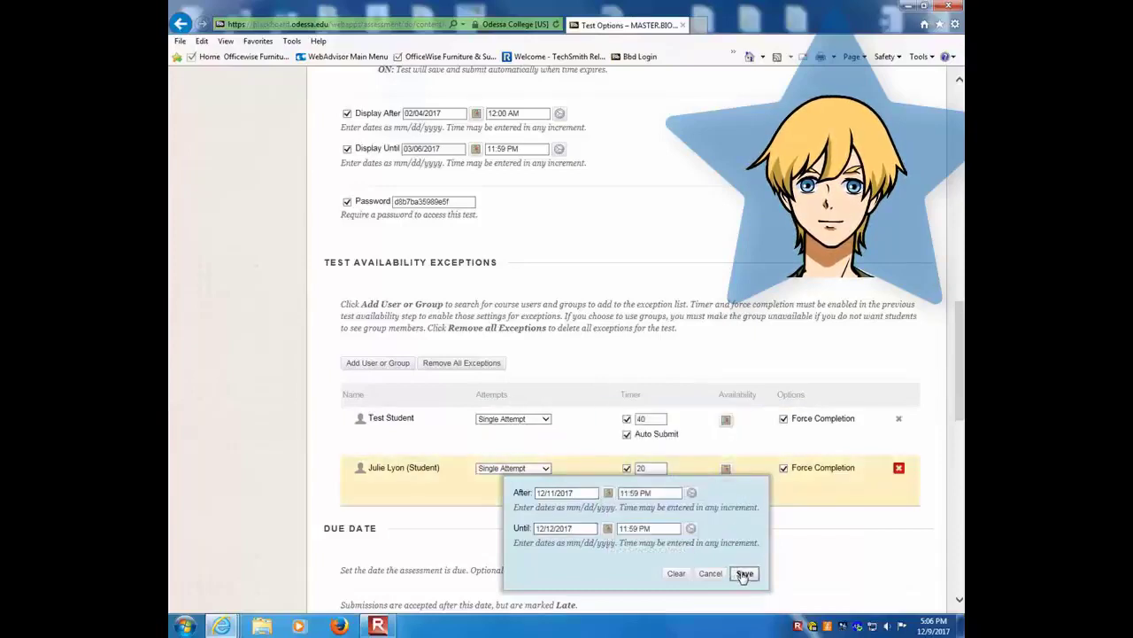
pyautogui.click(744, 574)
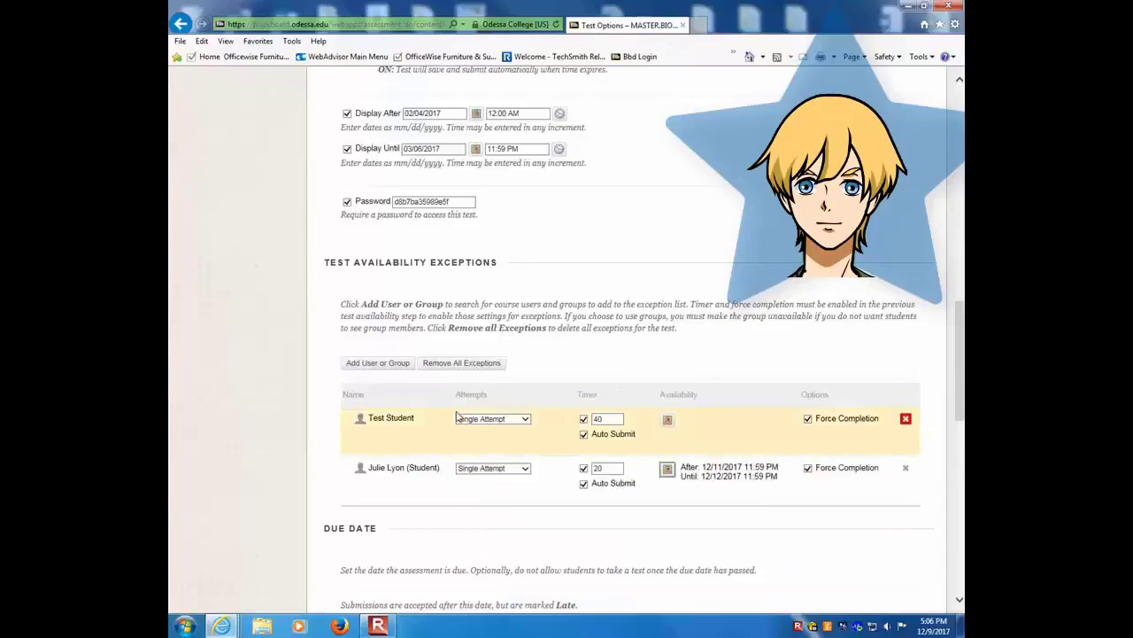
pyautogui.moveTo(439, 427)
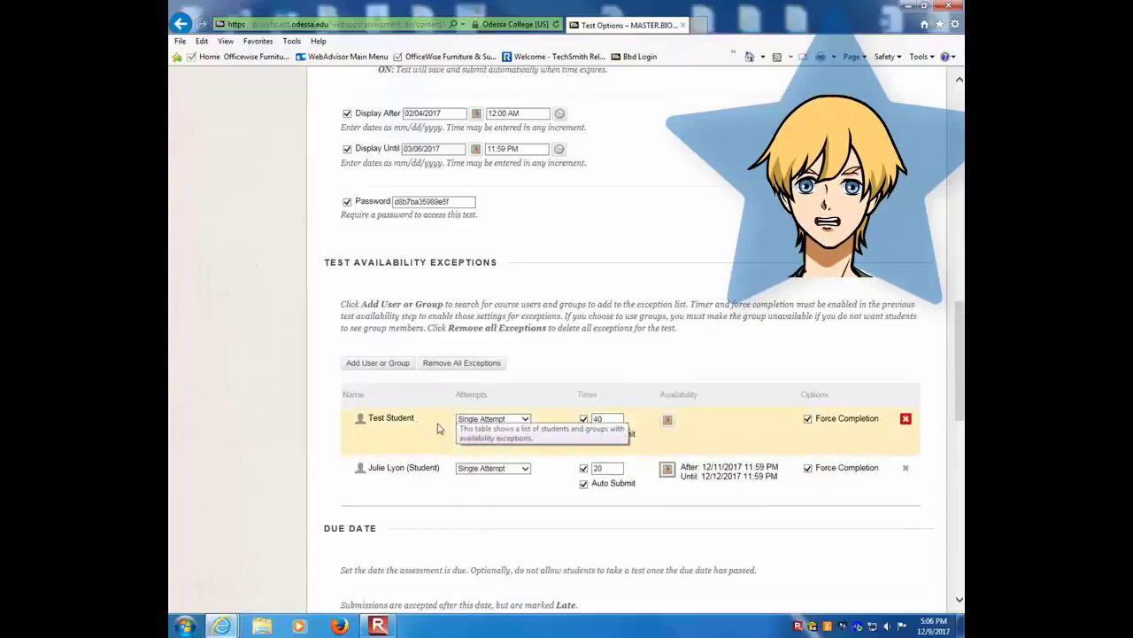
# Submit the Test Options, saving both exceptions for the Lab Mid-Term Exam.
pyautogui.scroll(-3)
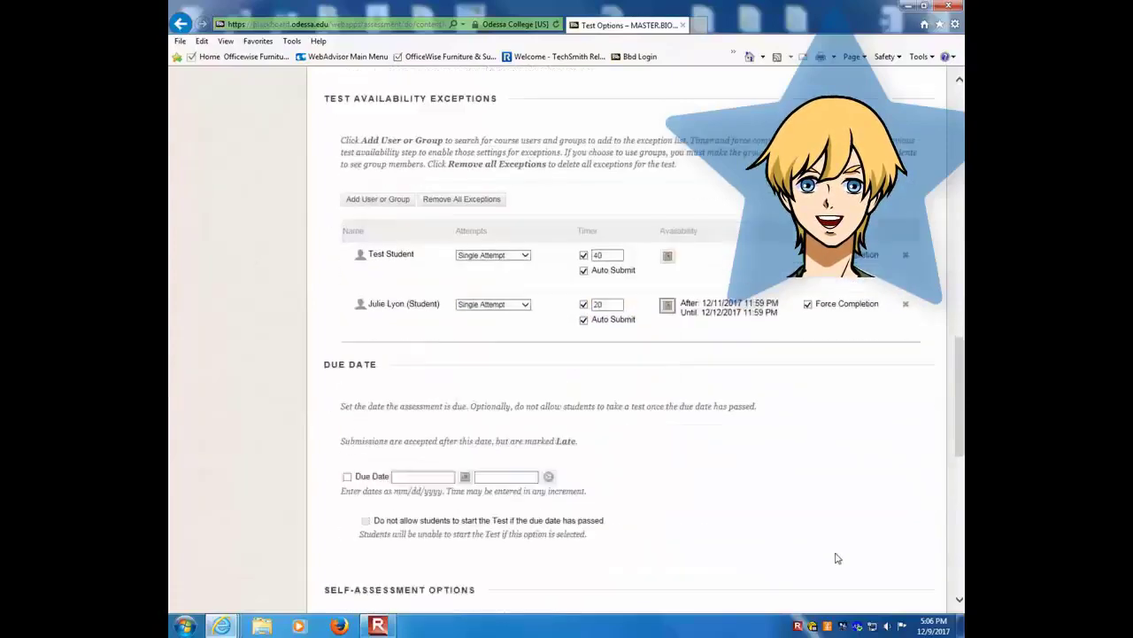
pyautogui.scroll(-3)
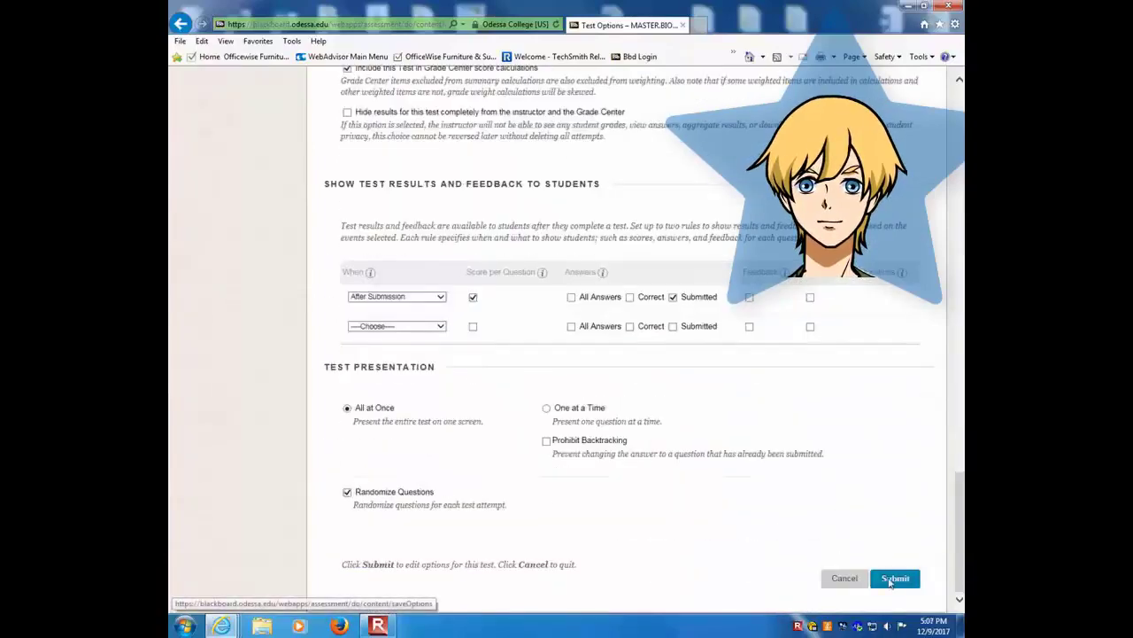
pyautogui.click(895, 577)
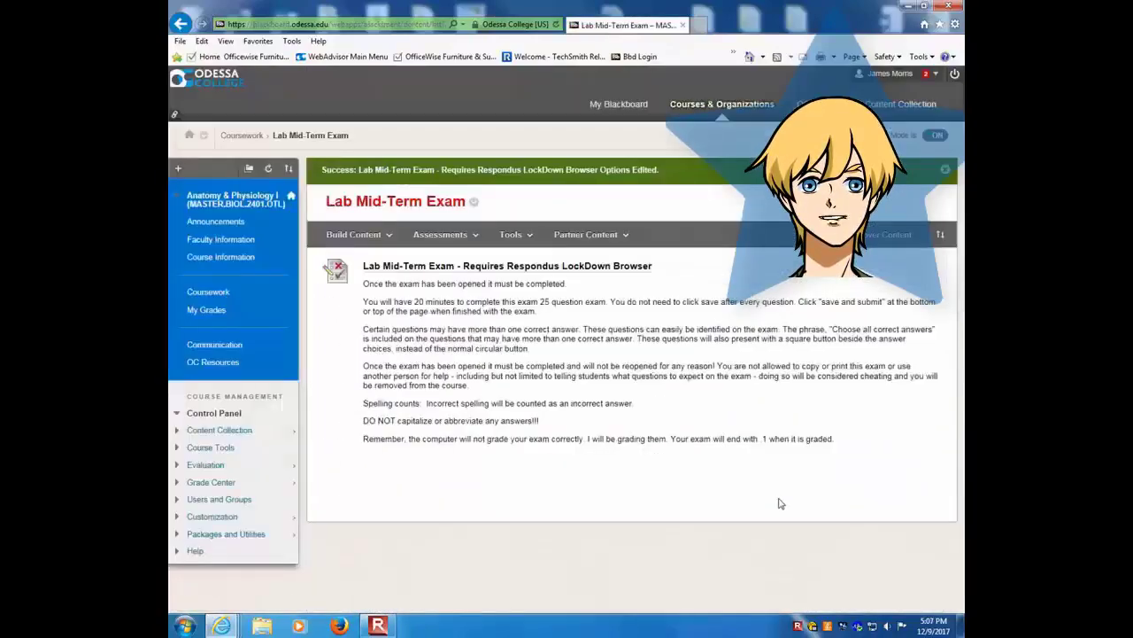